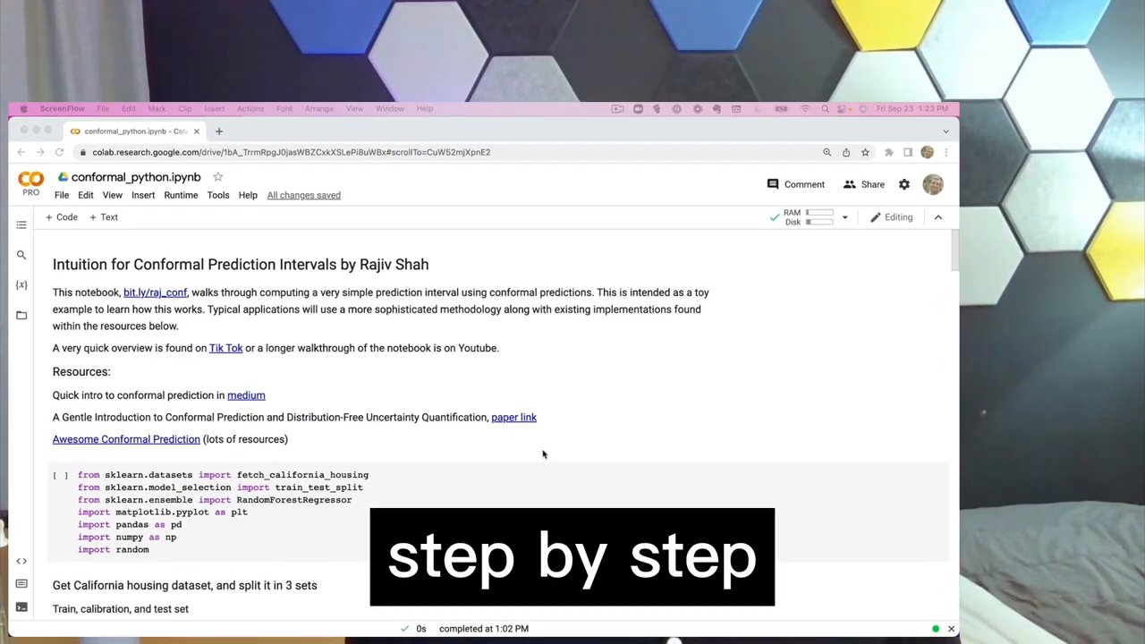
Load the California housing data and split it into train, calibration and test sets
scroll(down, 3)
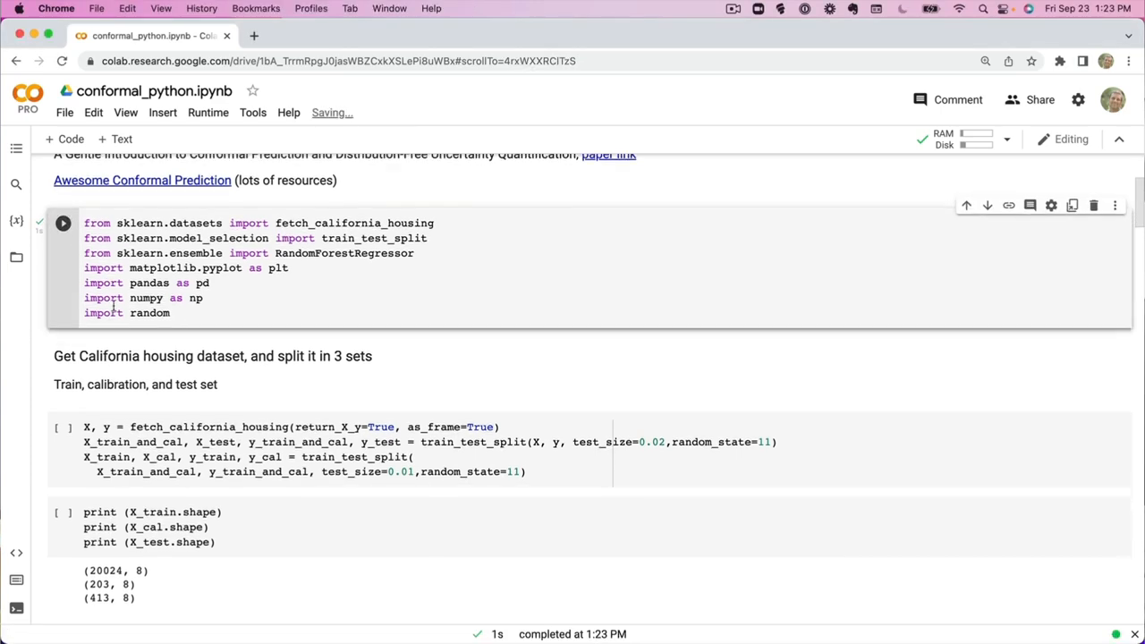
scroll(down, 3)
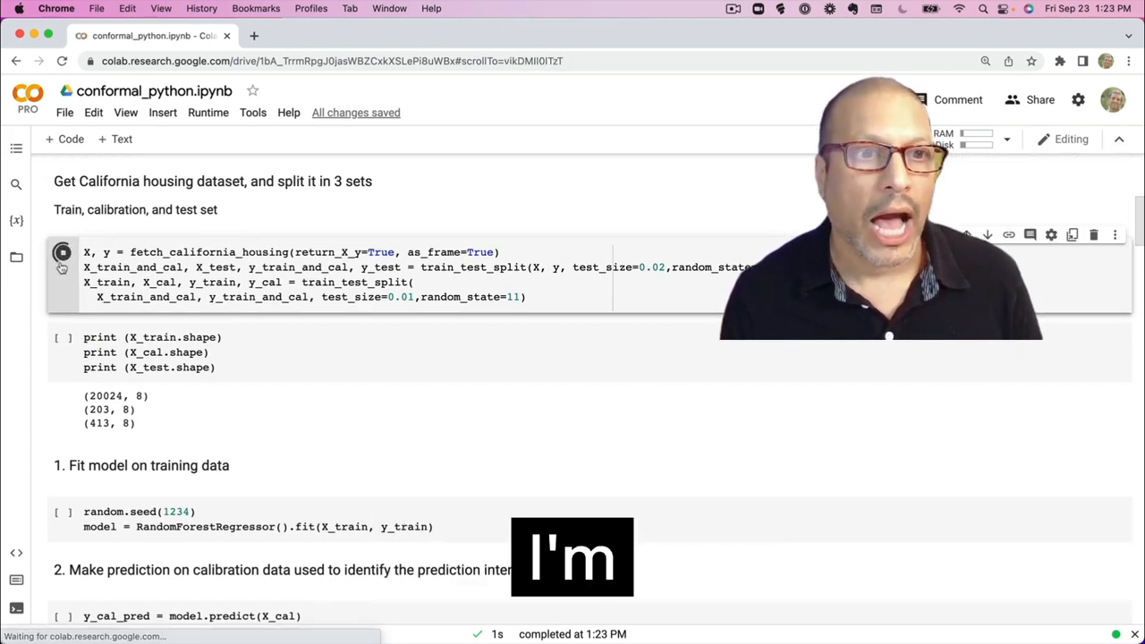
click(63, 252)
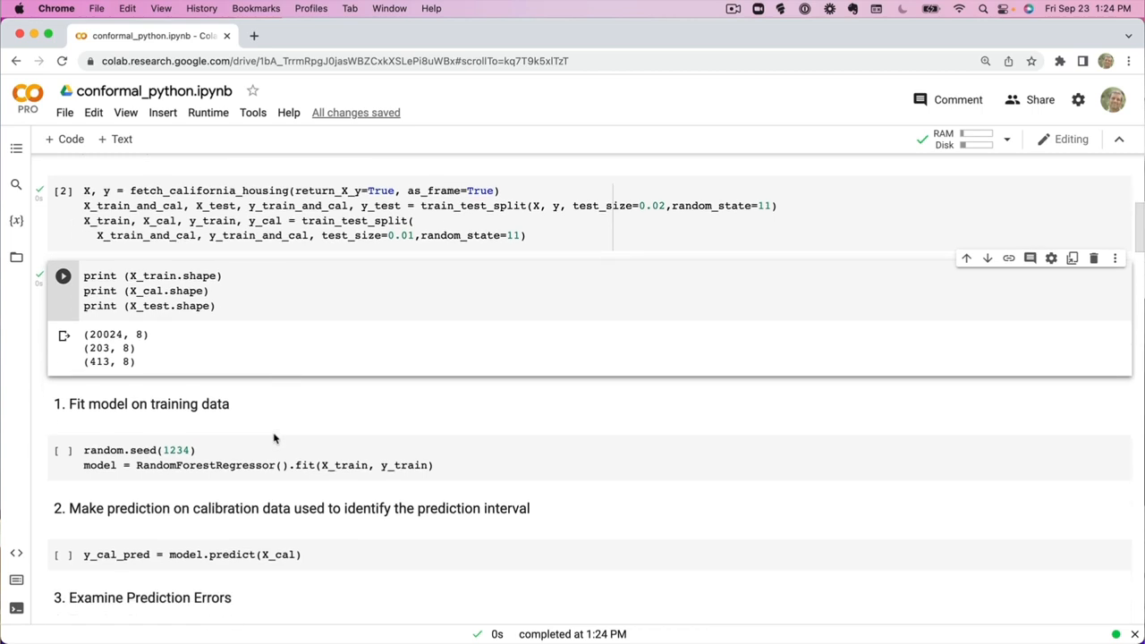
Train the random forest on the training data and predict on the calibration set
scroll(down, 3)
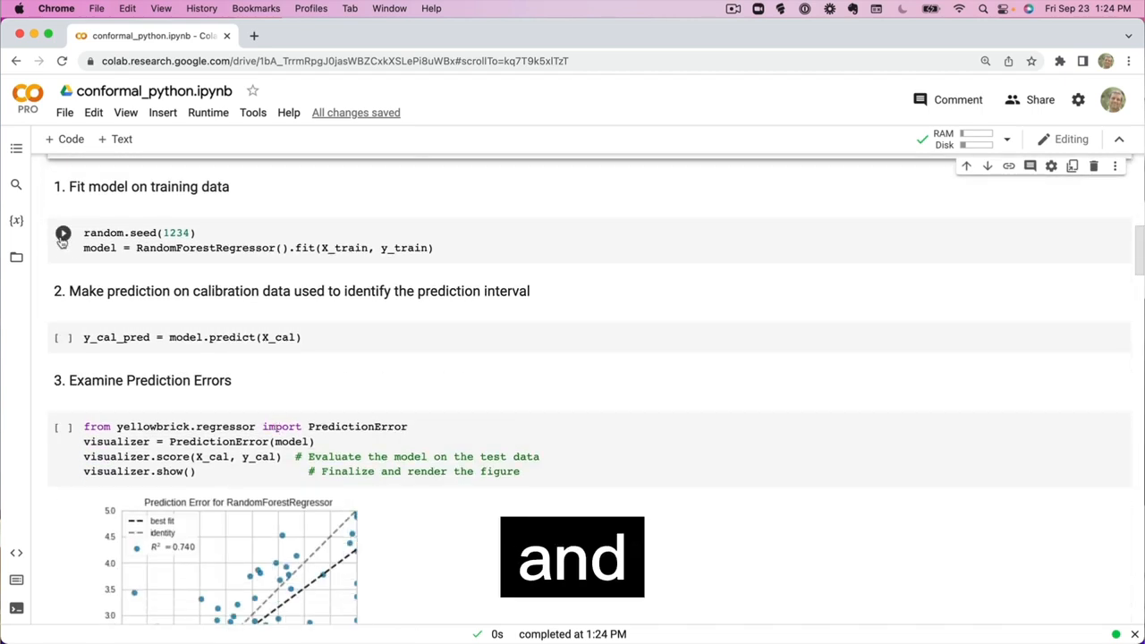
click(63, 232)
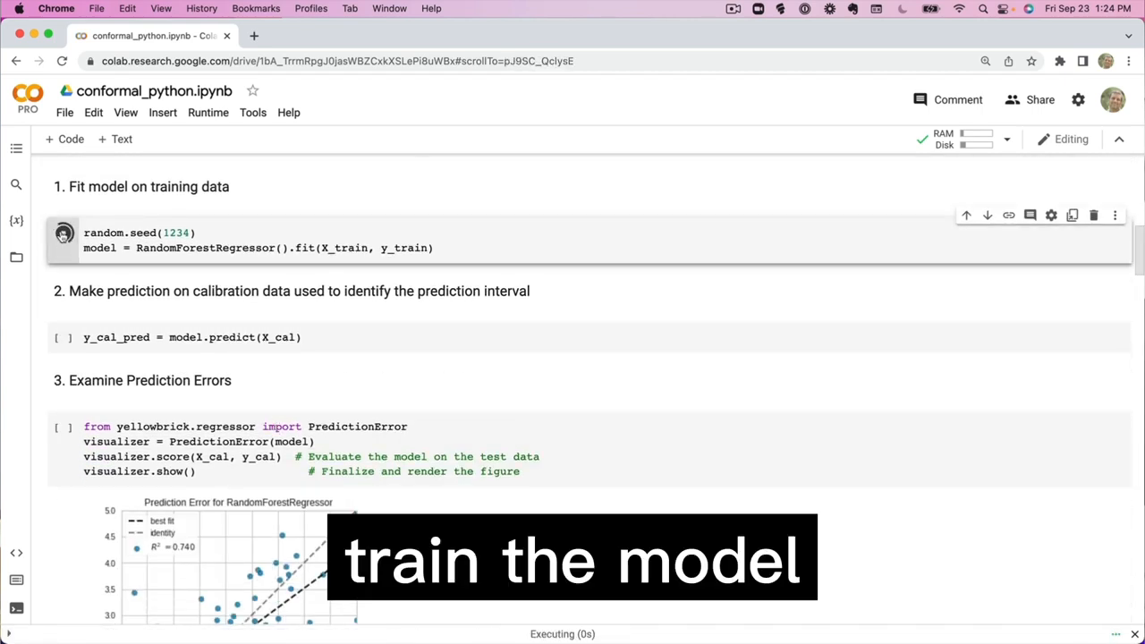
click(63, 232)
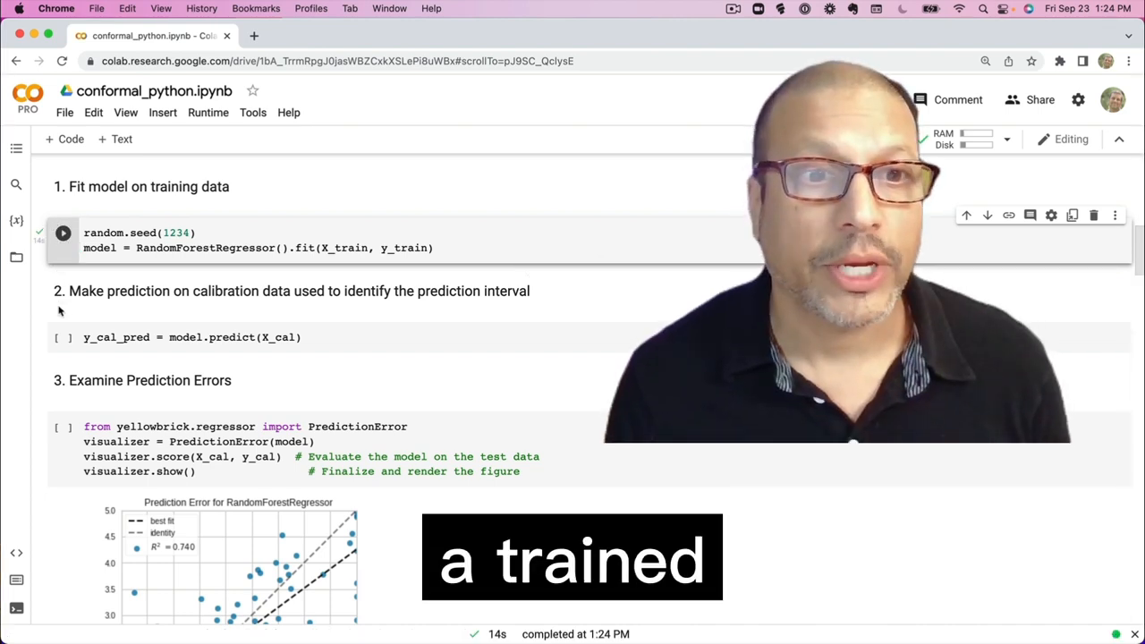
click(63, 337)
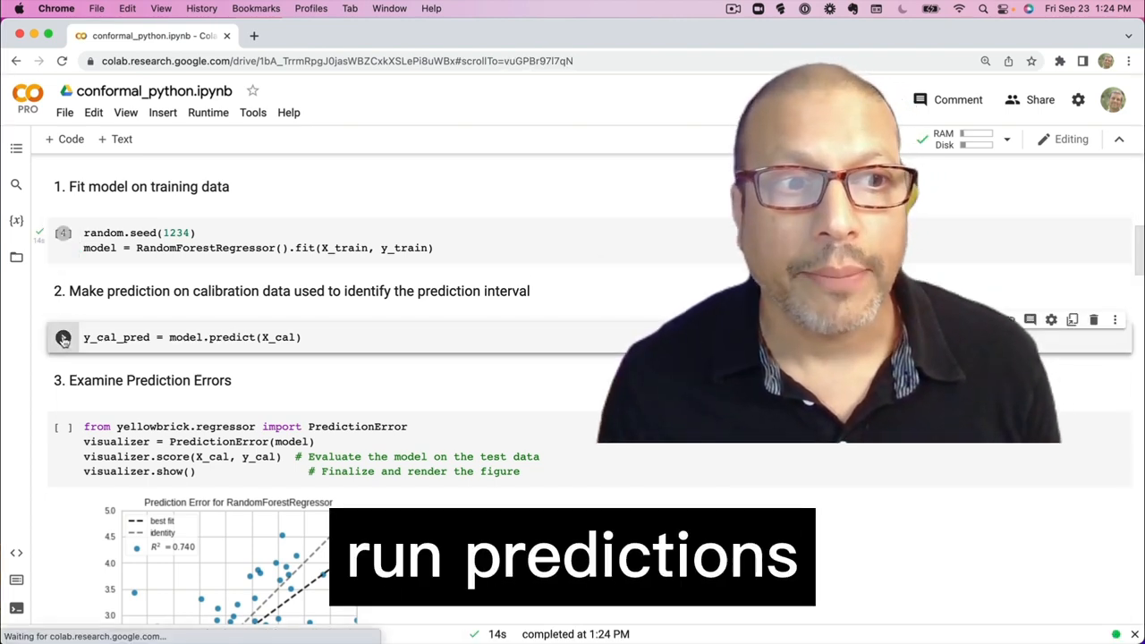
click(62, 337)
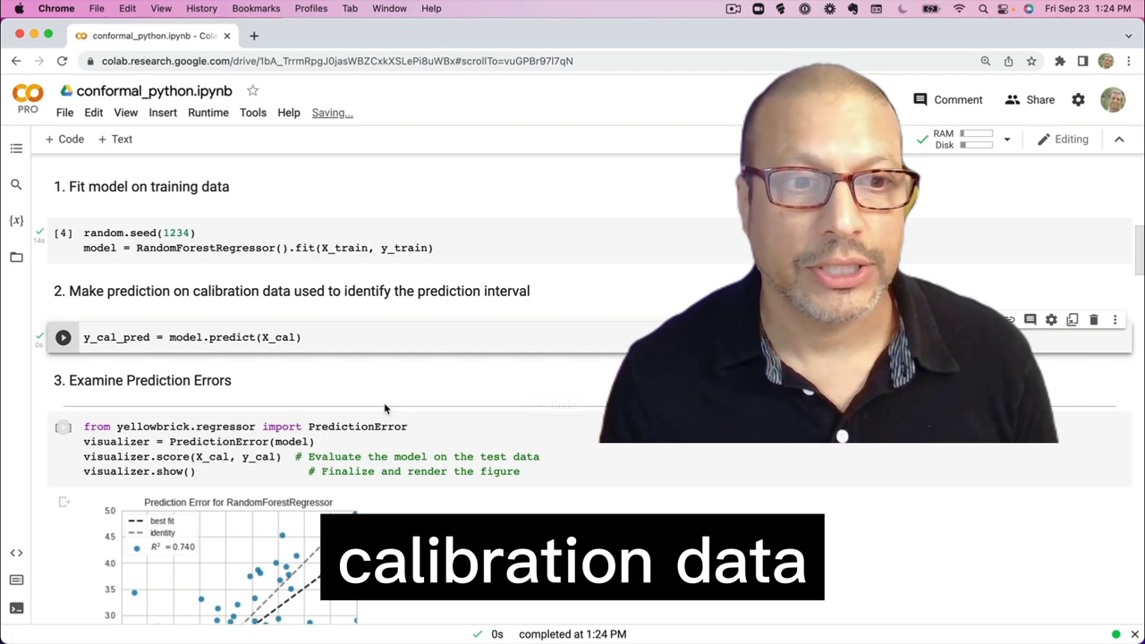
Regenerate the yellowbrick prediction error plot, showing R² of 0.748
scroll(down, 3)
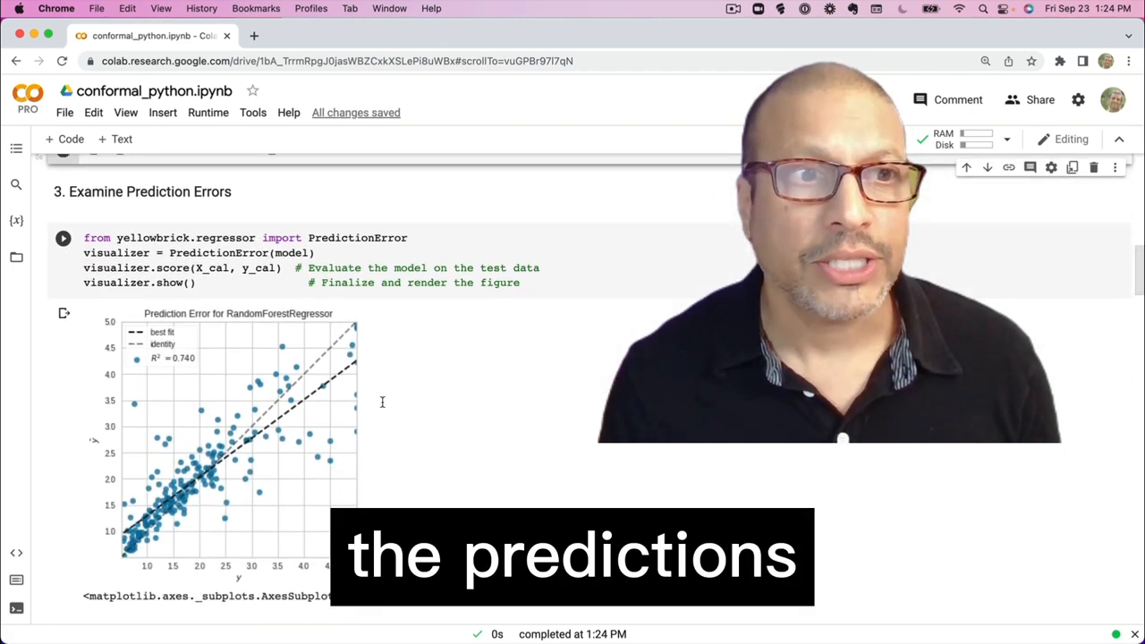
click(62, 237)
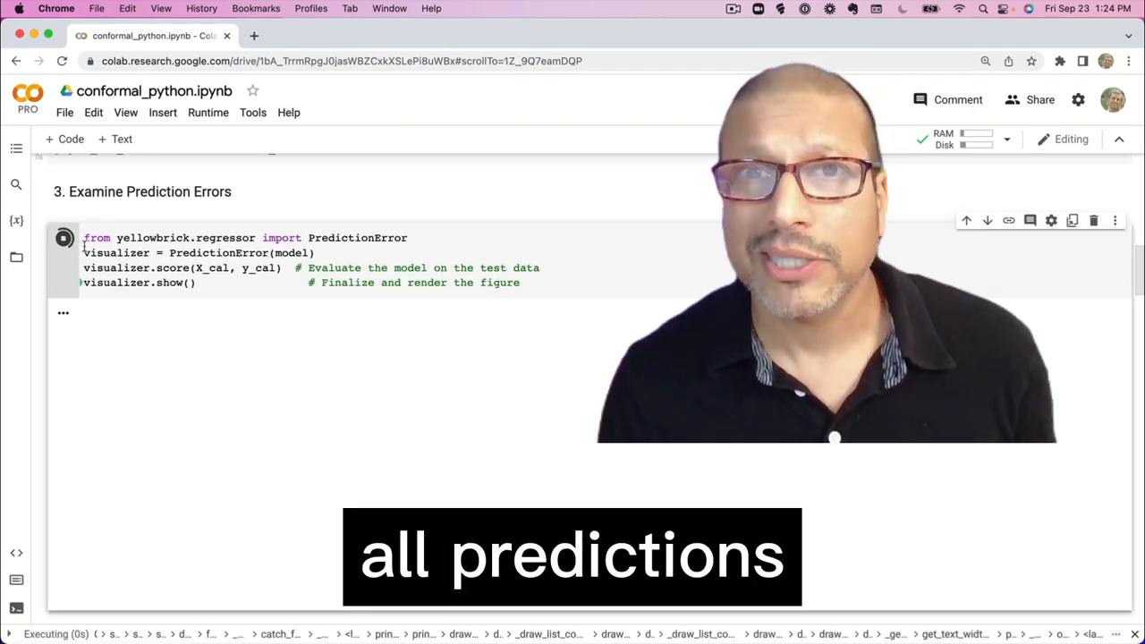
click(63, 234)
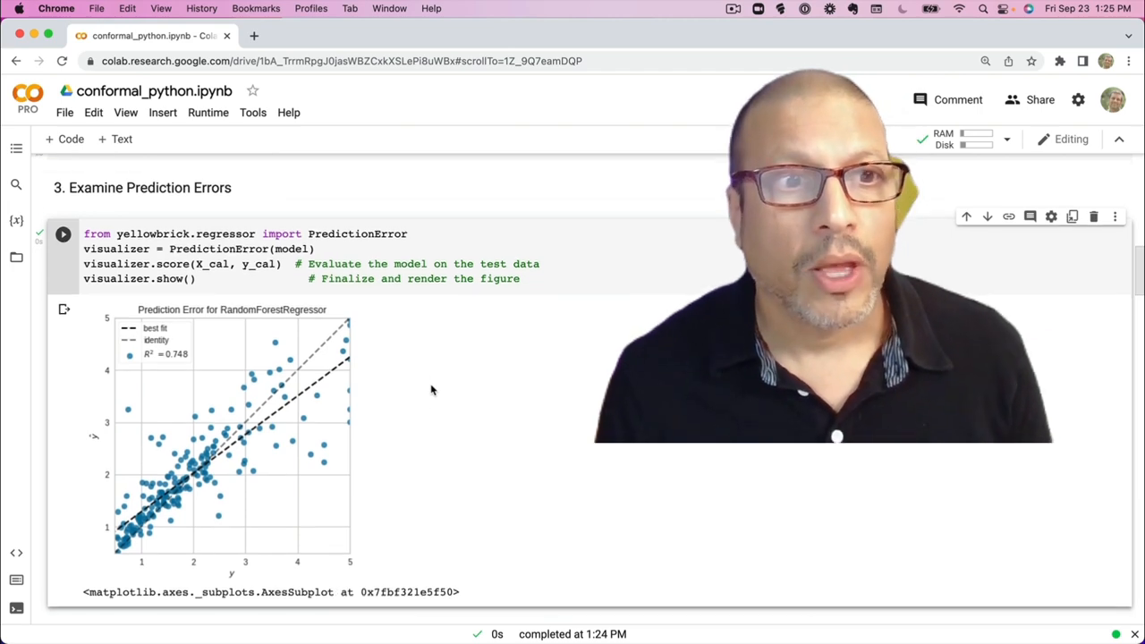
scroll(down, 3)
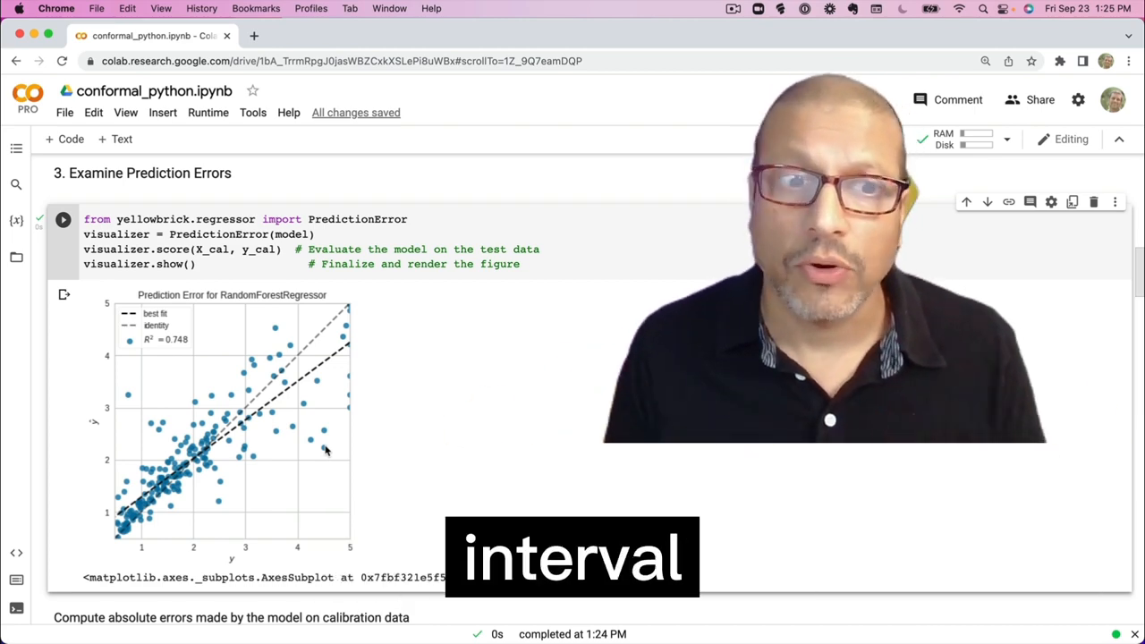
Scroll past the absolute error histogram down to the 0.95 quantile section
scroll(down, 3)
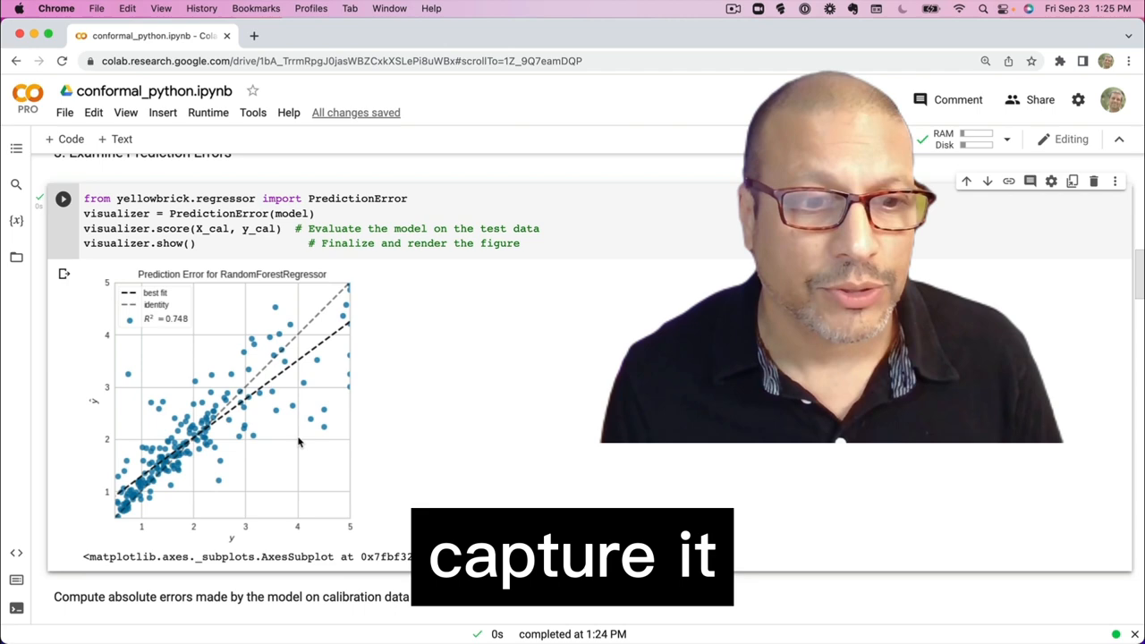
scroll(down, 3)
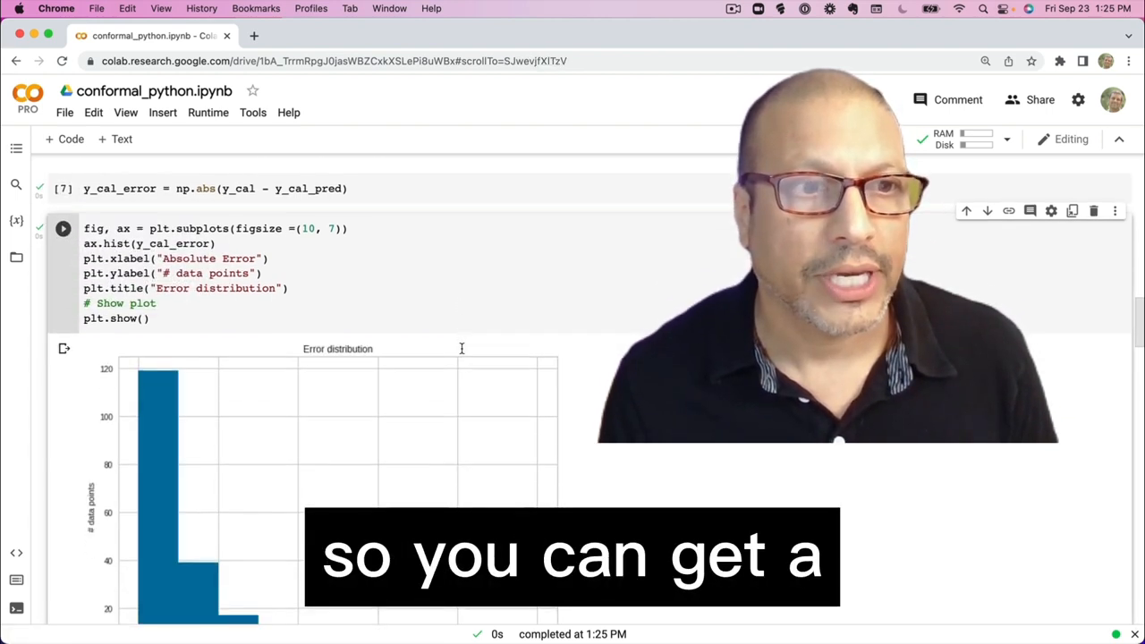
scroll(down, 3)
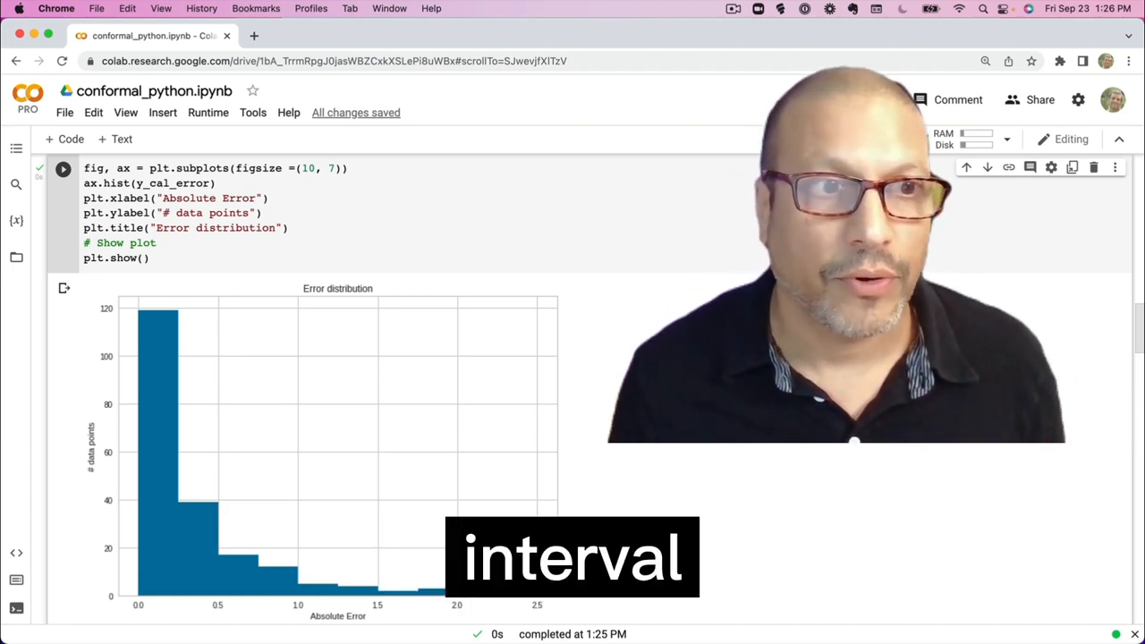
scroll(down, 3)
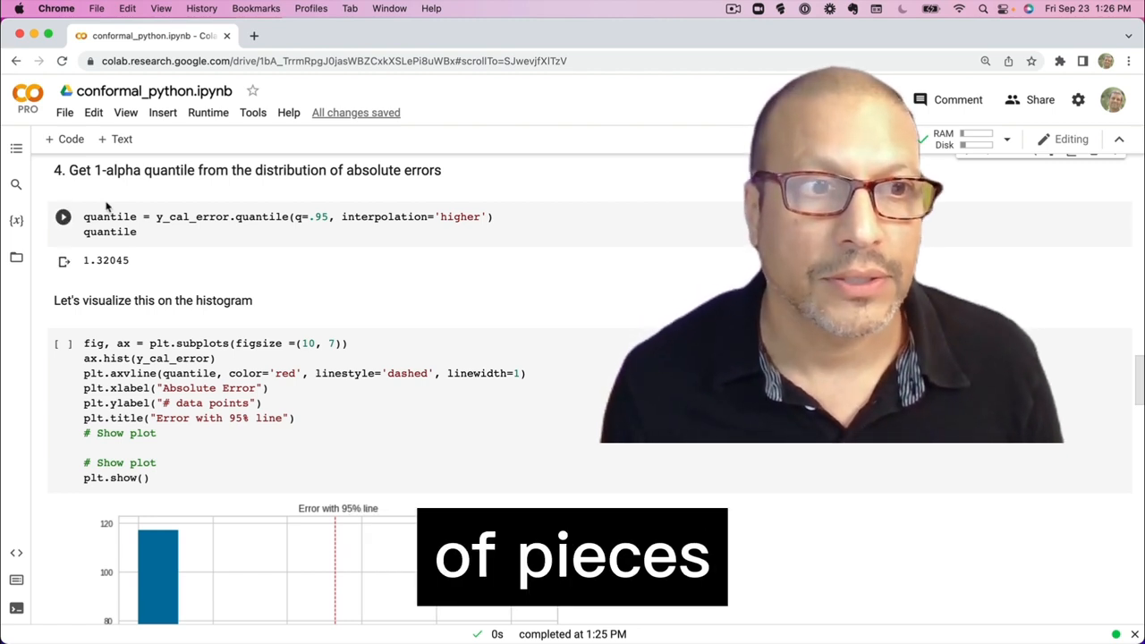
Recompute the 0.95 error quantile (about 1.2559) and replot the histogram with its dashed line
click(63, 217)
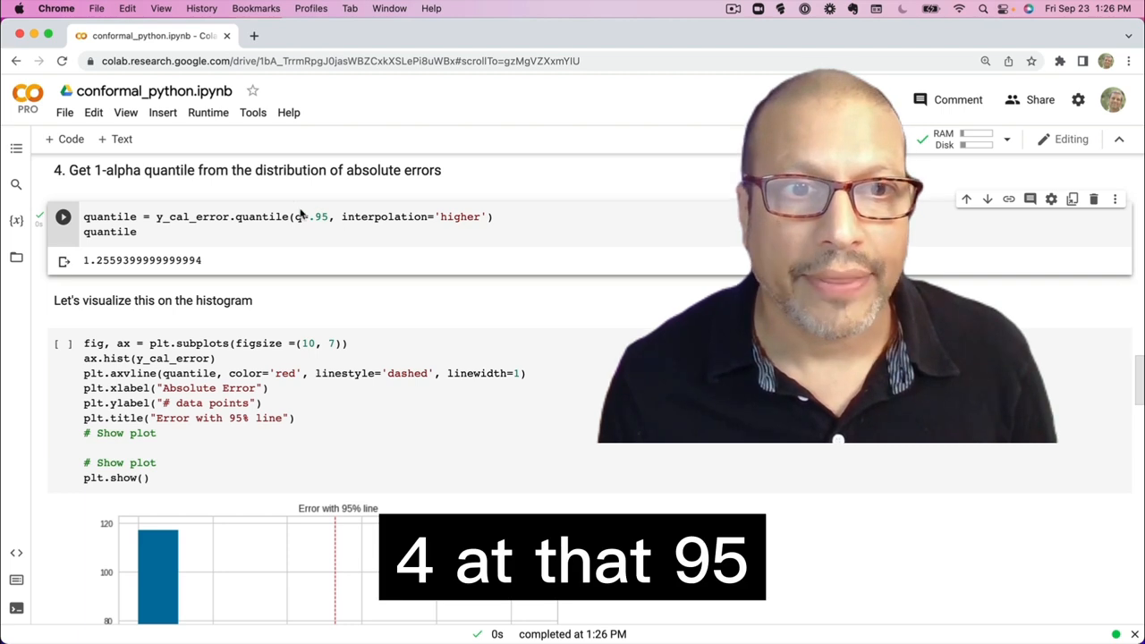
scroll(down, 3)
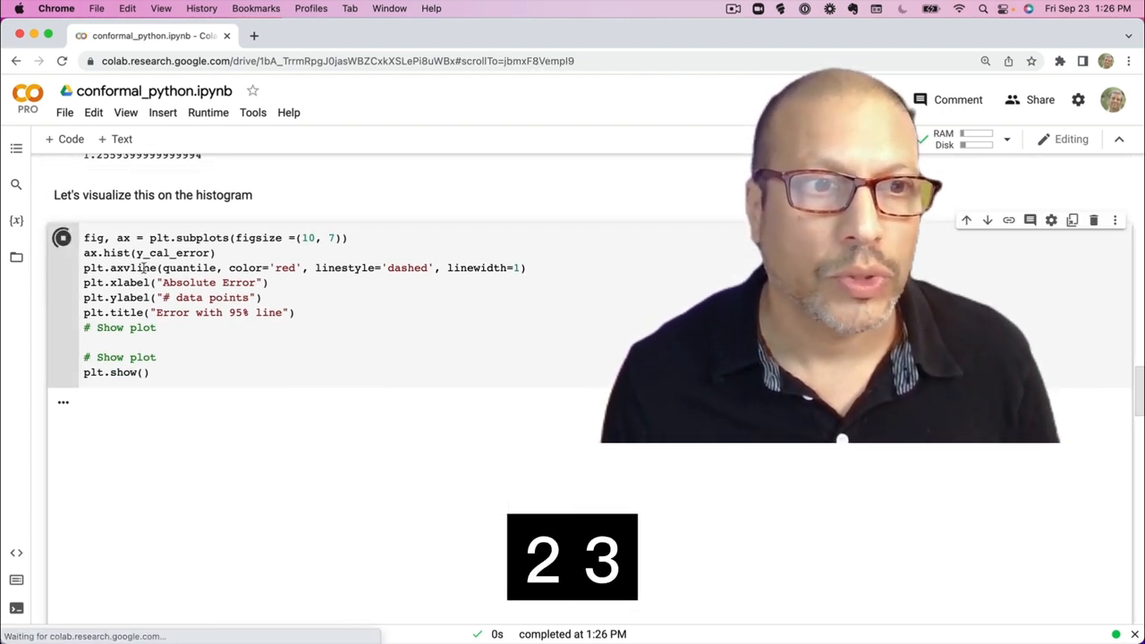
click(62, 213)
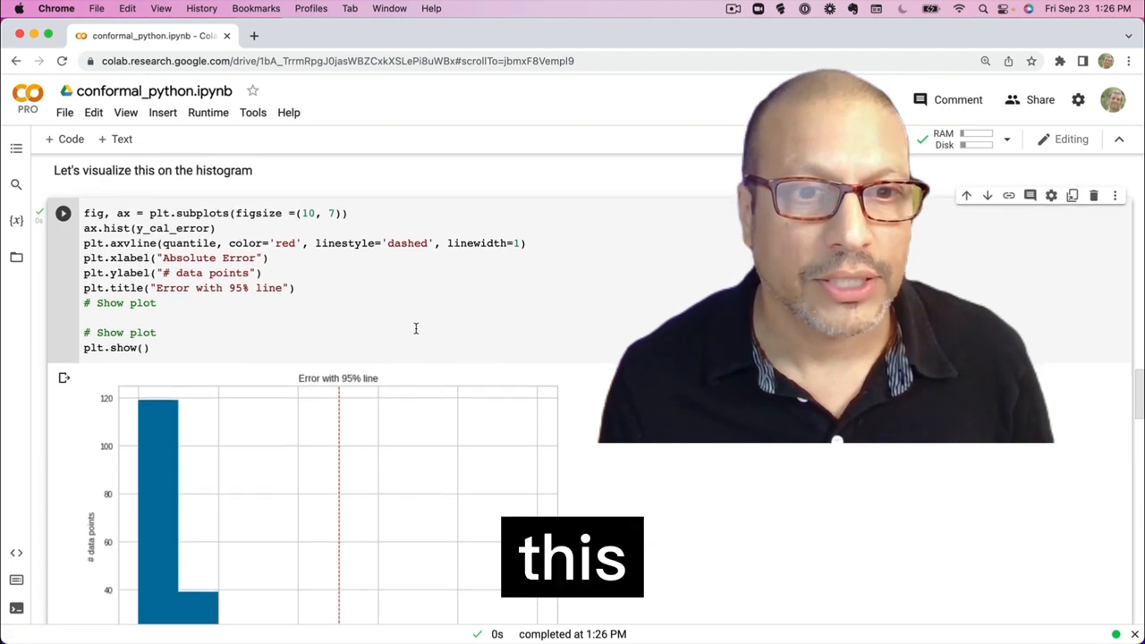
scroll(down, 3)
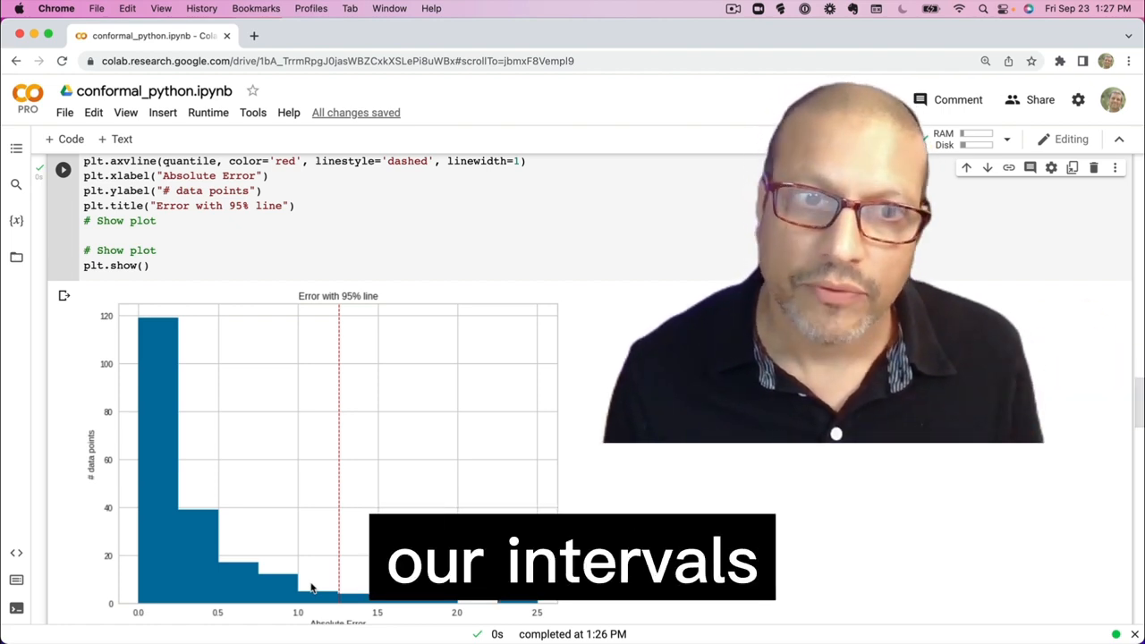
scroll(down, 3)
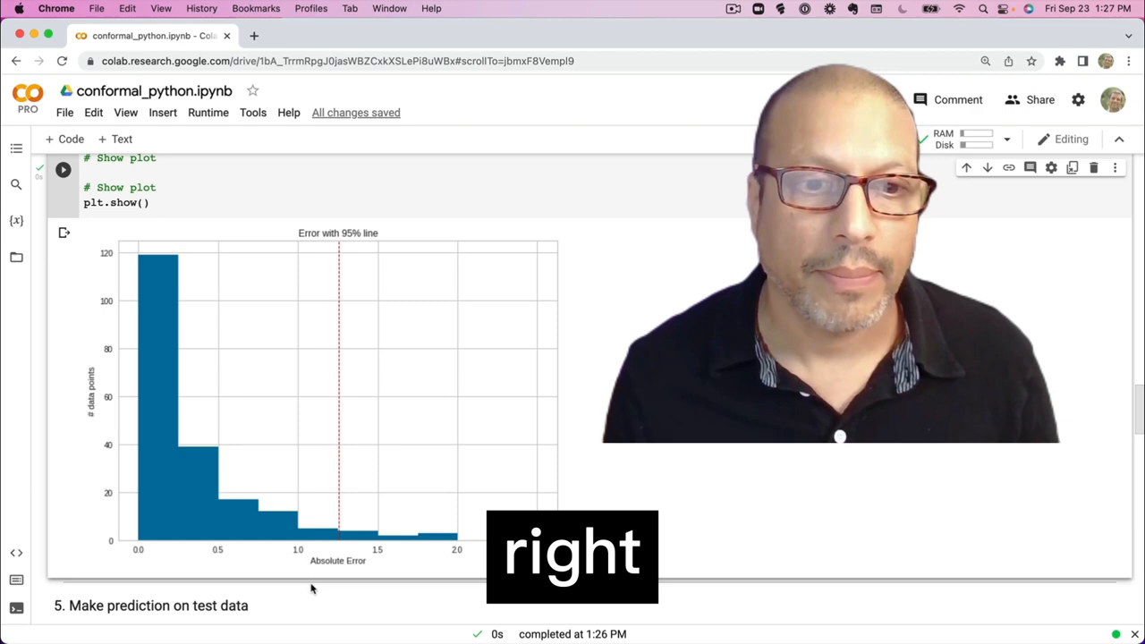
scroll(up, 3)
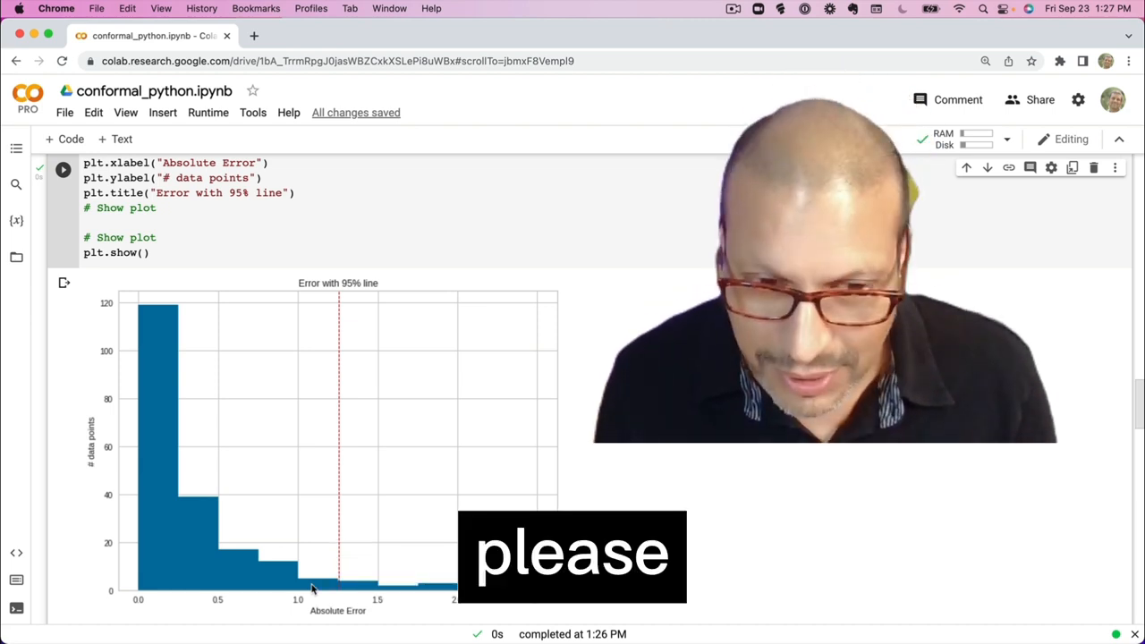
scroll(down, 3)
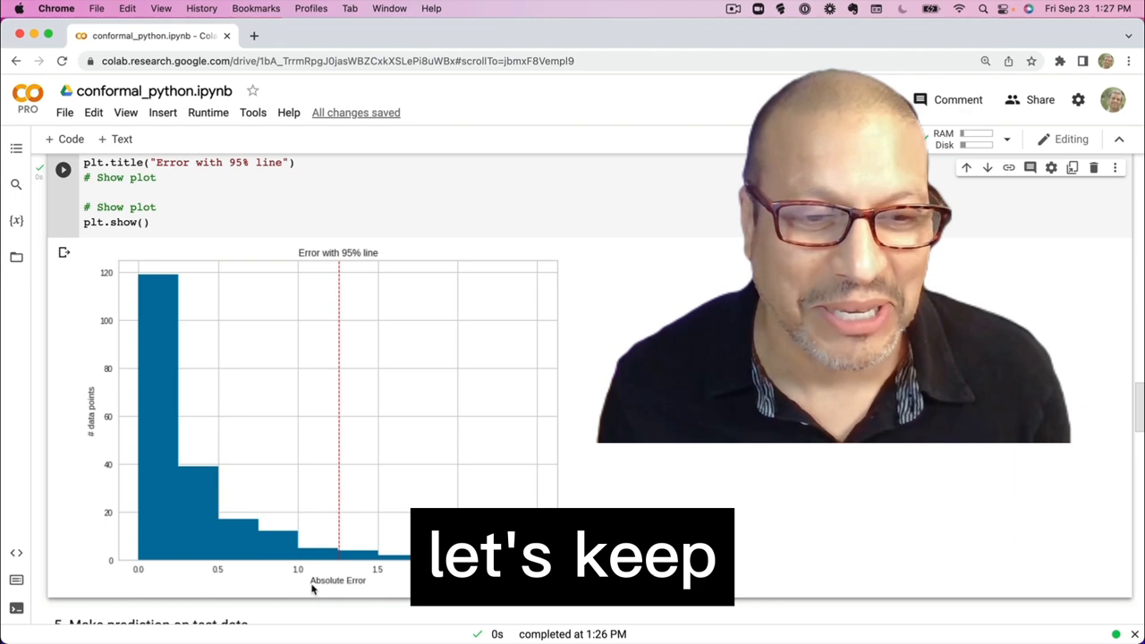
Predict on the test set and compute the lower and upper interval bounds
scroll(down, 3)
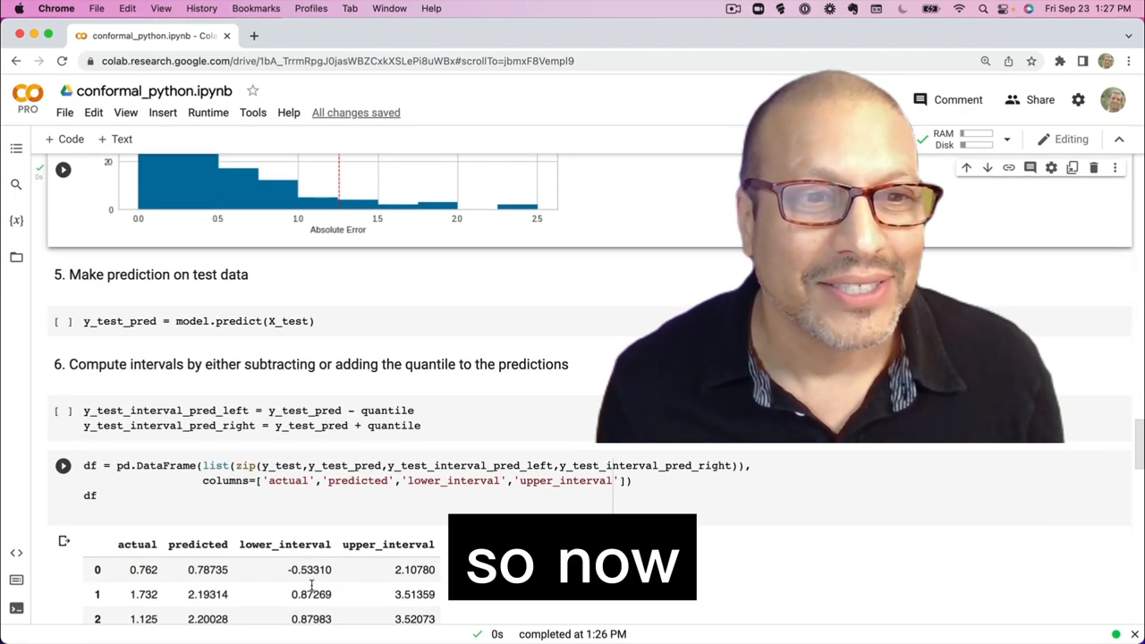
scroll(down, 3)
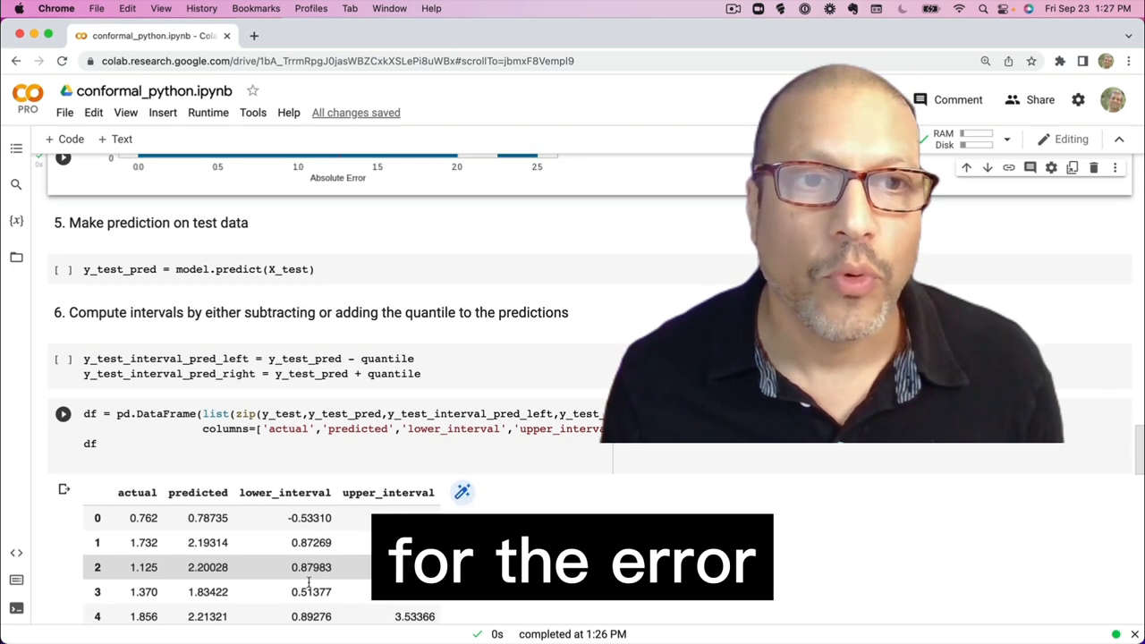
scroll(up, 3)
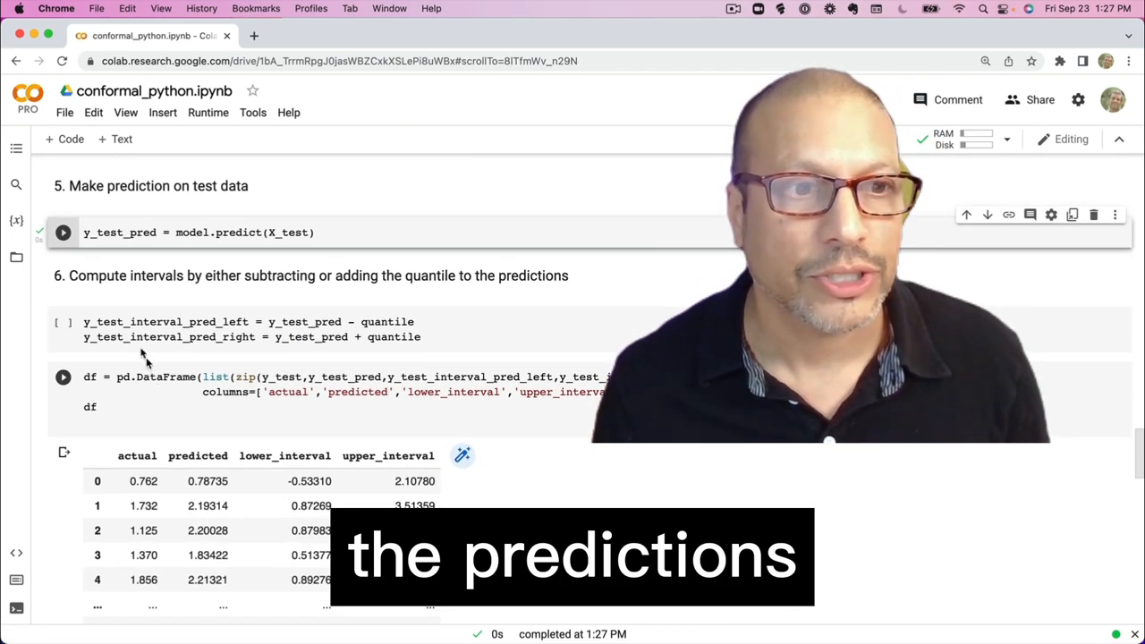
click(63, 322)
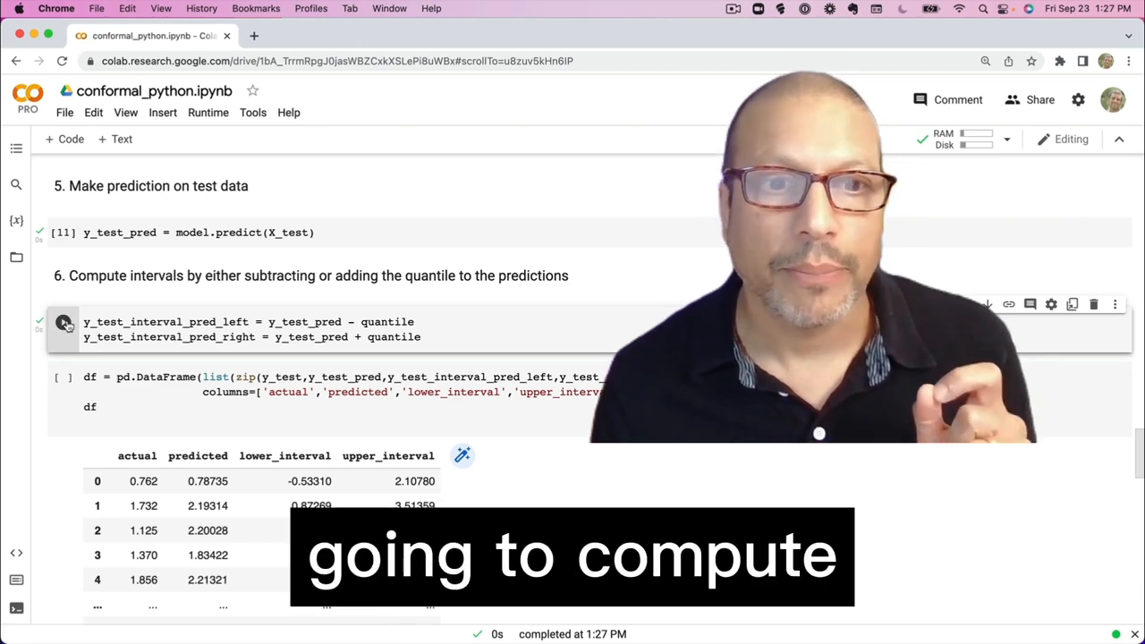
click(62, 322)
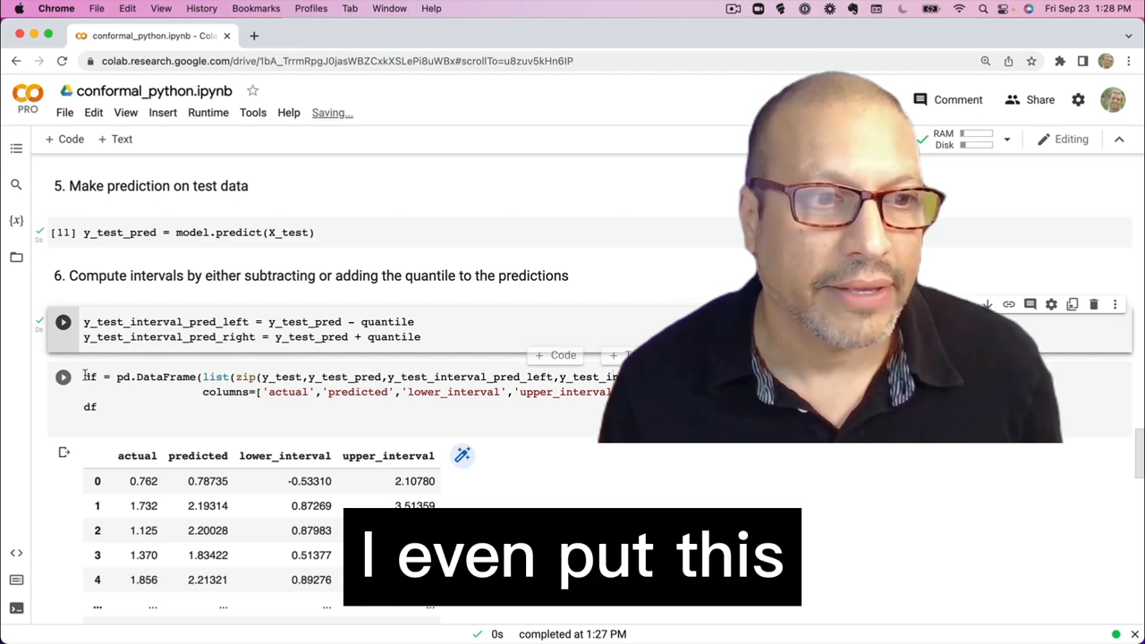
scroll(down, 3)
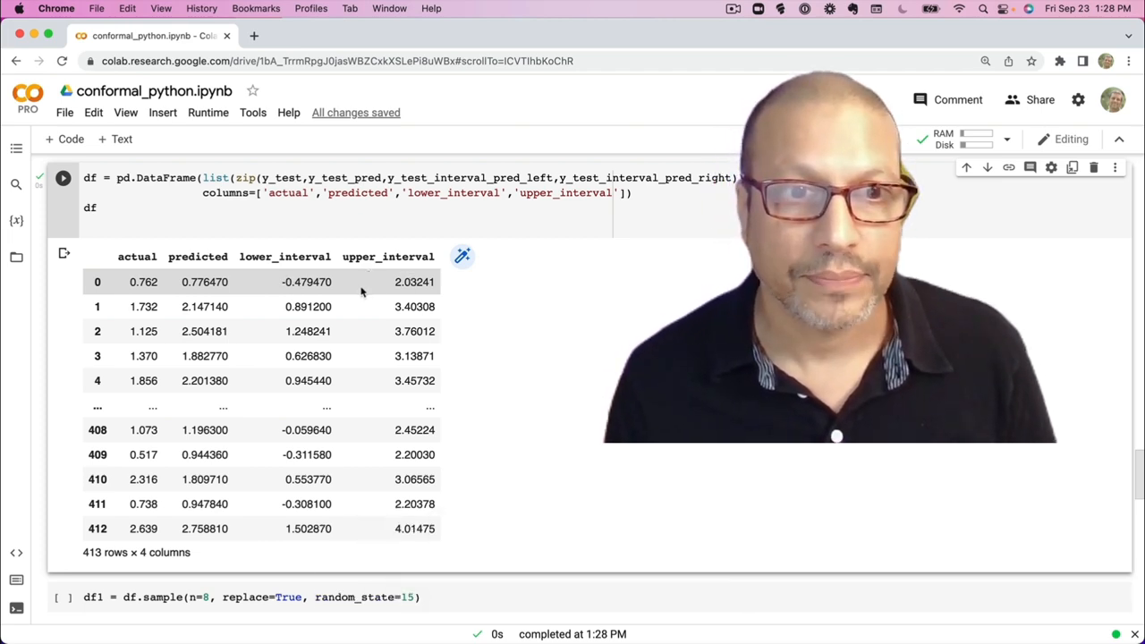
Plot the 8 sampled rows' lower and upper bounds as red scatter points
scroll(down, 3)
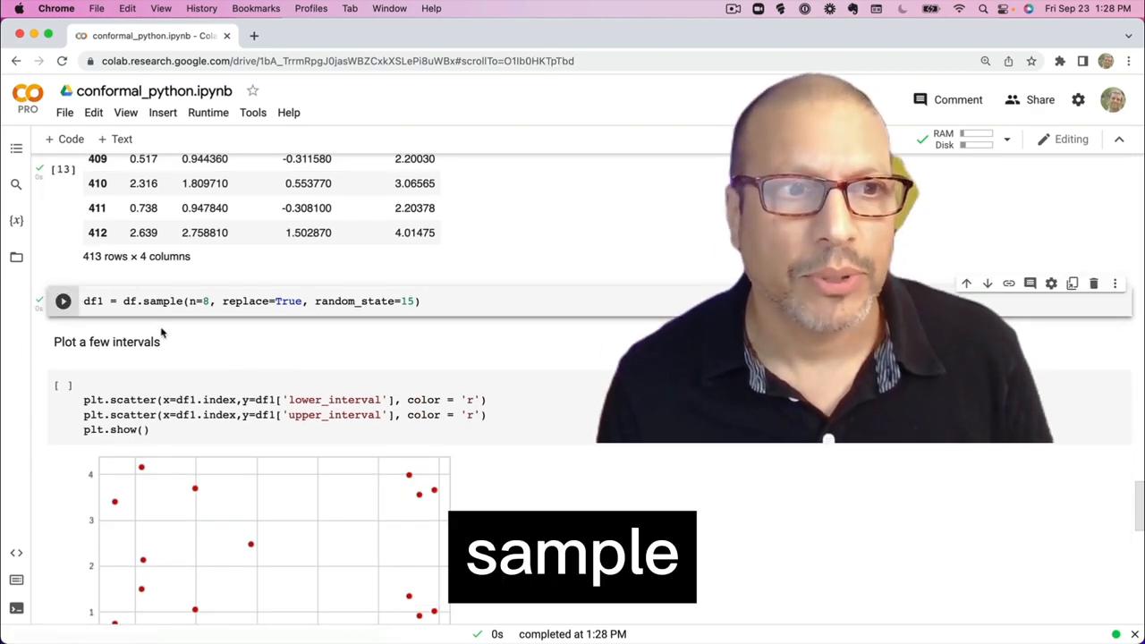
scroll(down, 3)
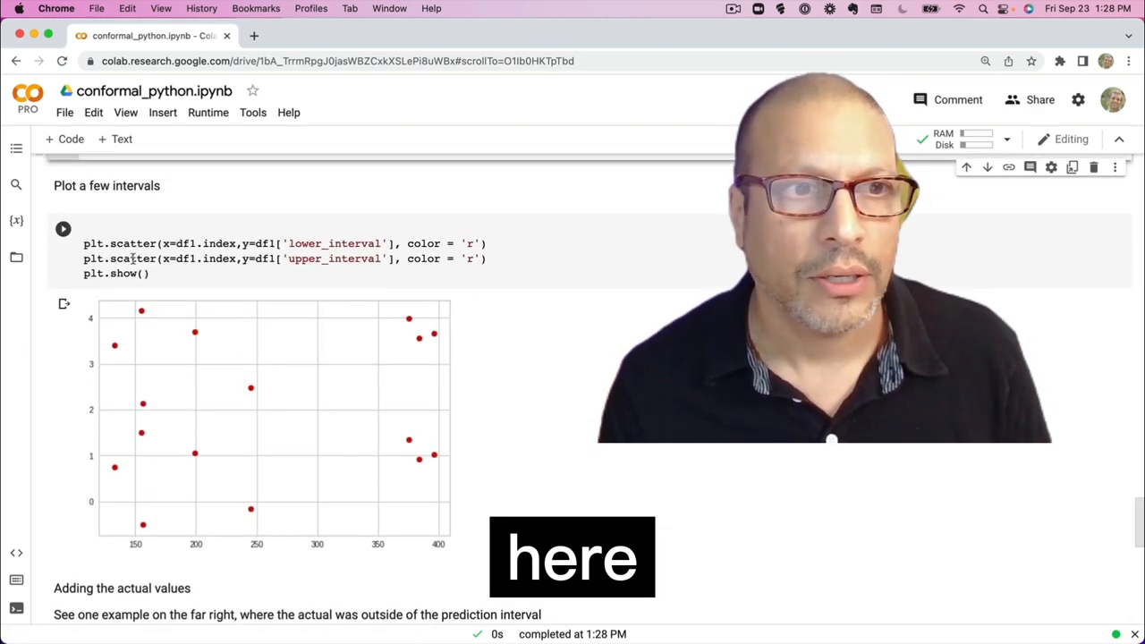
click(63, 229)
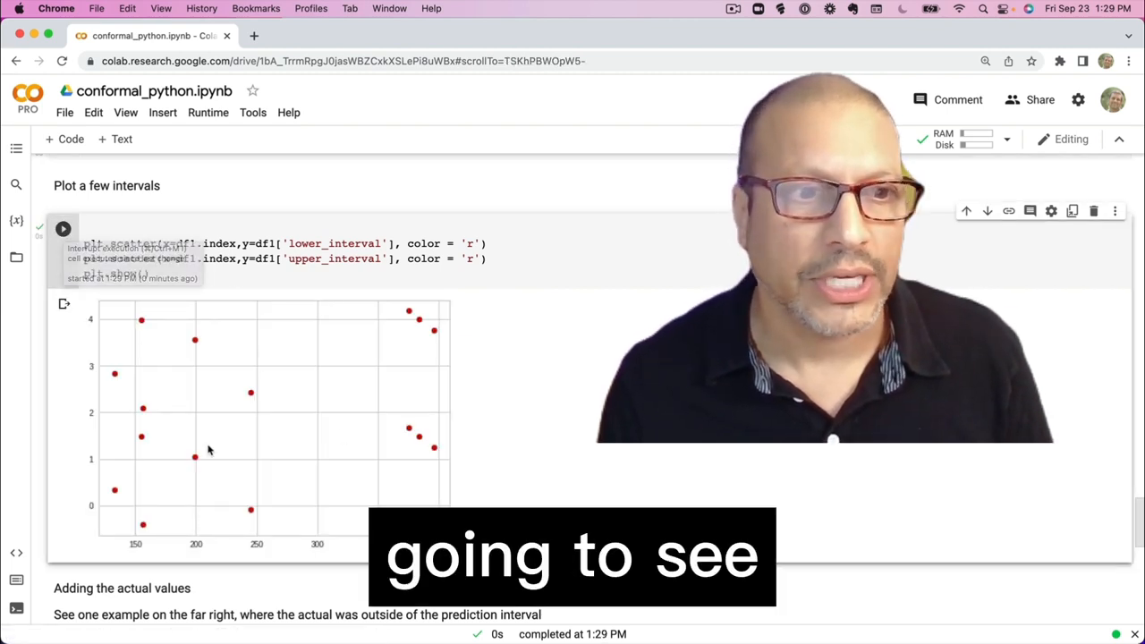
mouse_move(250, 507)
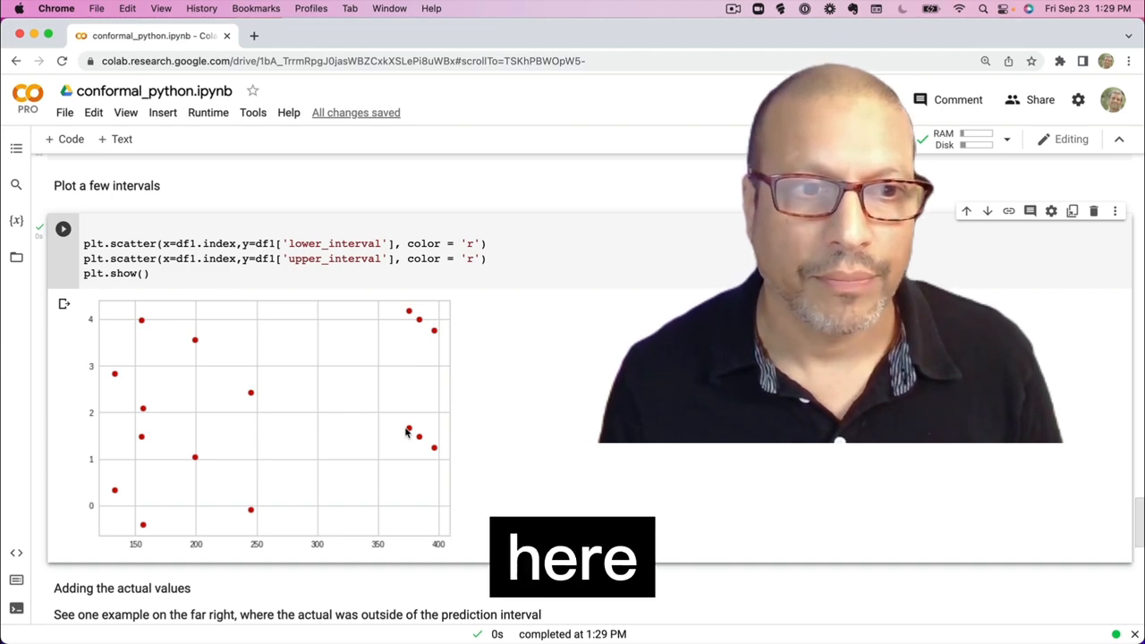
scroll(down, 3)
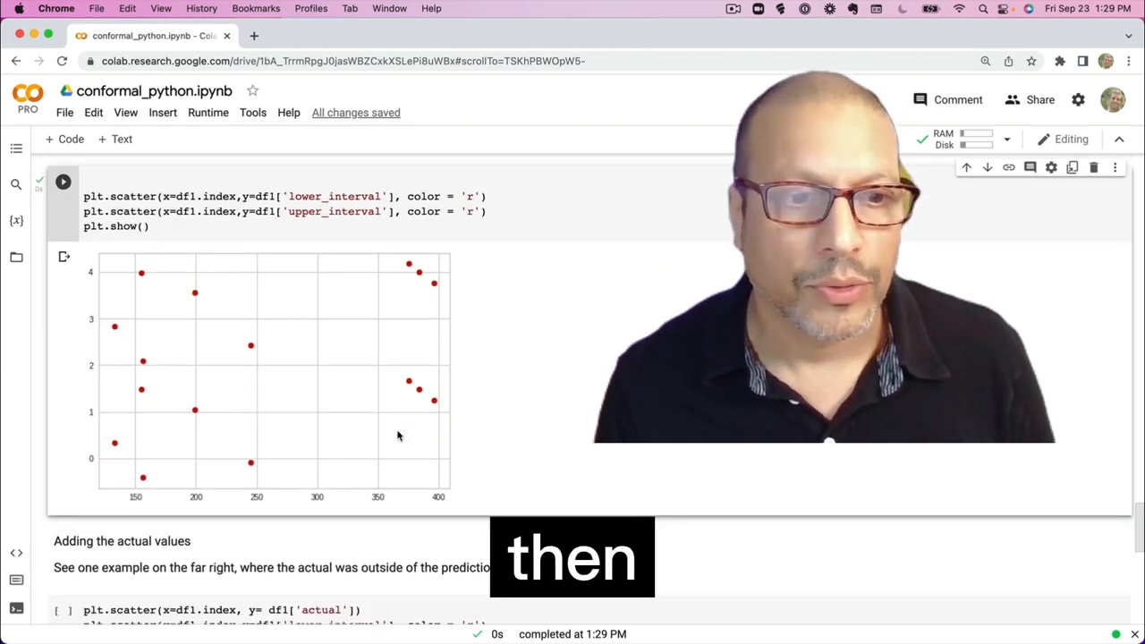
scroll(down, 3)
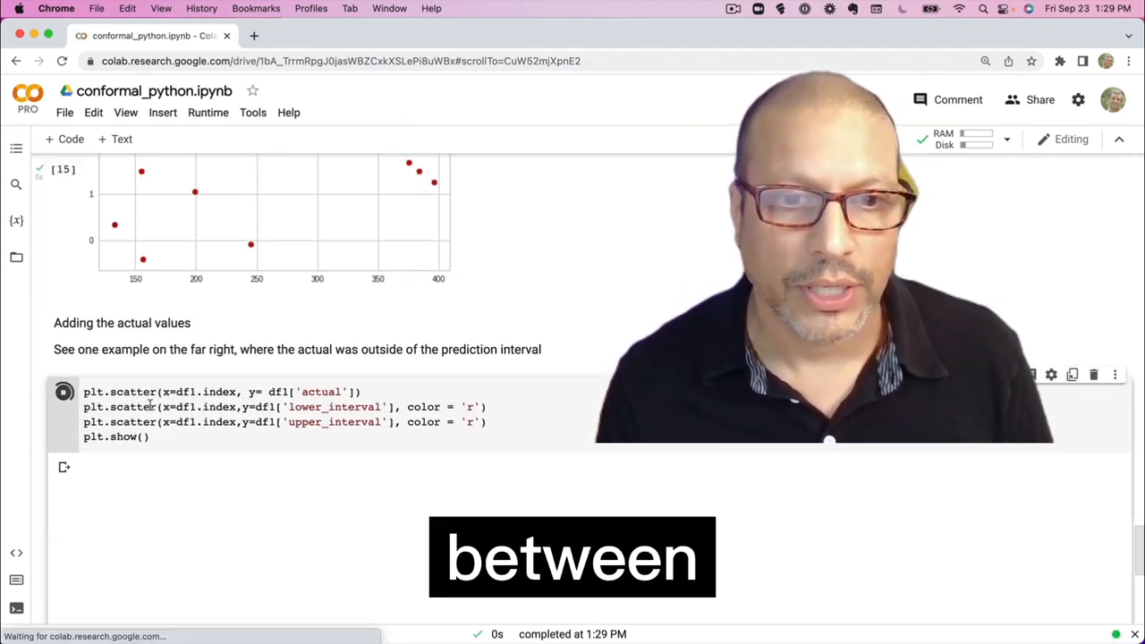